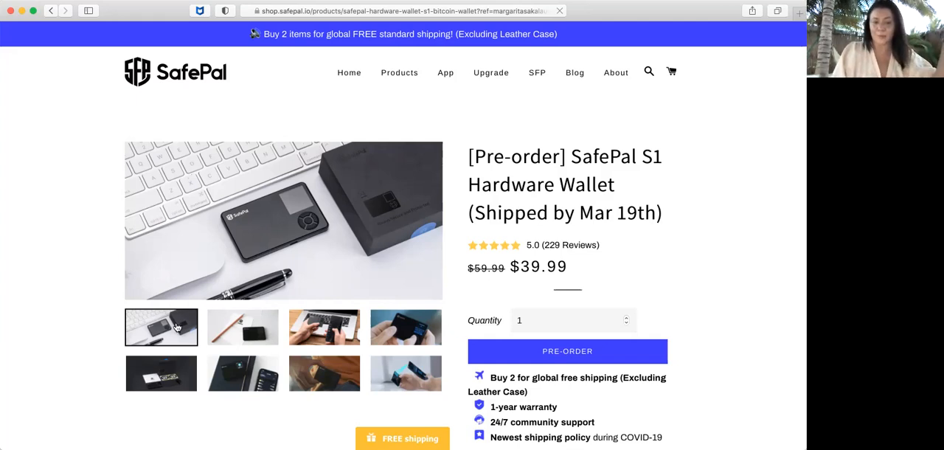
View the S1 gallery photos: wallet with pencil, beside laptop, phone scanning, near pocket
{"action": "left_click", "coordinate": [243, 326]}
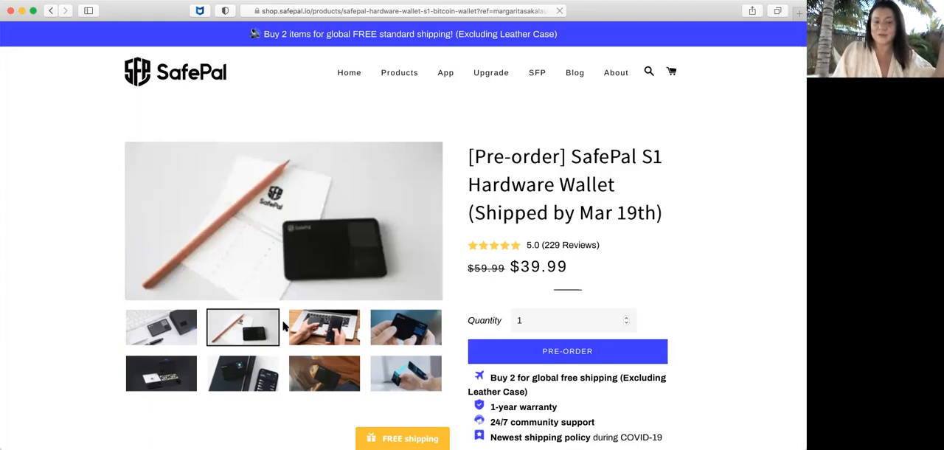
{"action": "left_click", "coordinate": [324, 327]}
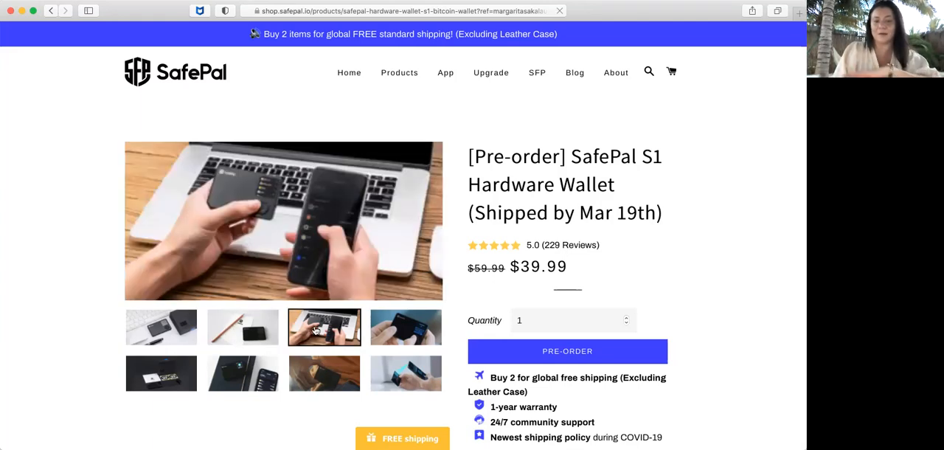
{"action": "left_click", "coordinate": [405, 373]}
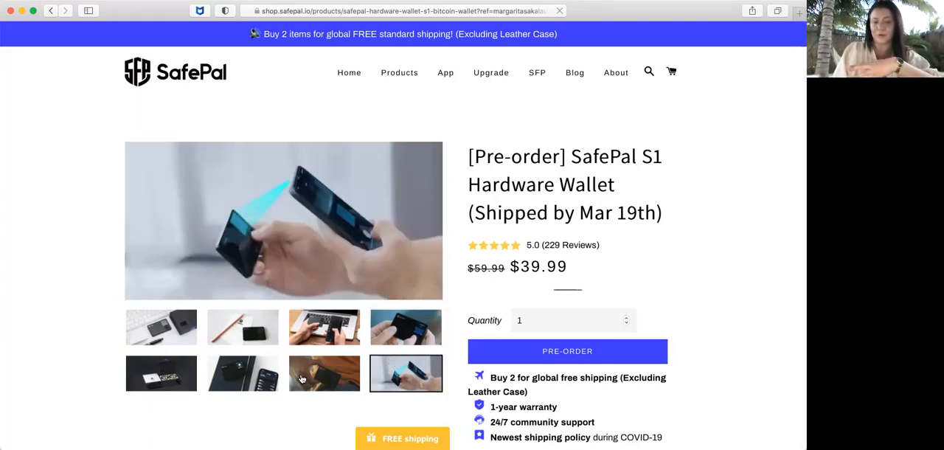
{"action": "left_click", "coordinate": [324, 373]}
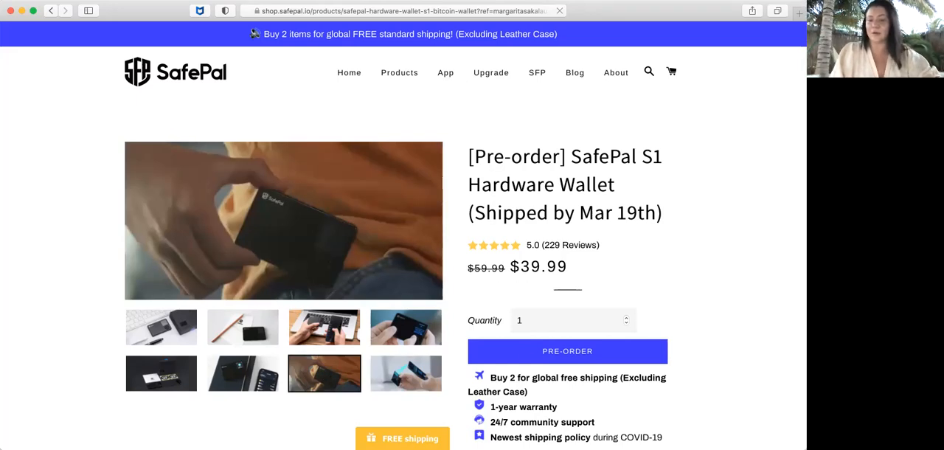
Scroll down to the Get Your Bundles offers and the out-of-stock pre-order notice
{"action": "scroll", "scroll_direction": "down", "scroll_amount": 3}
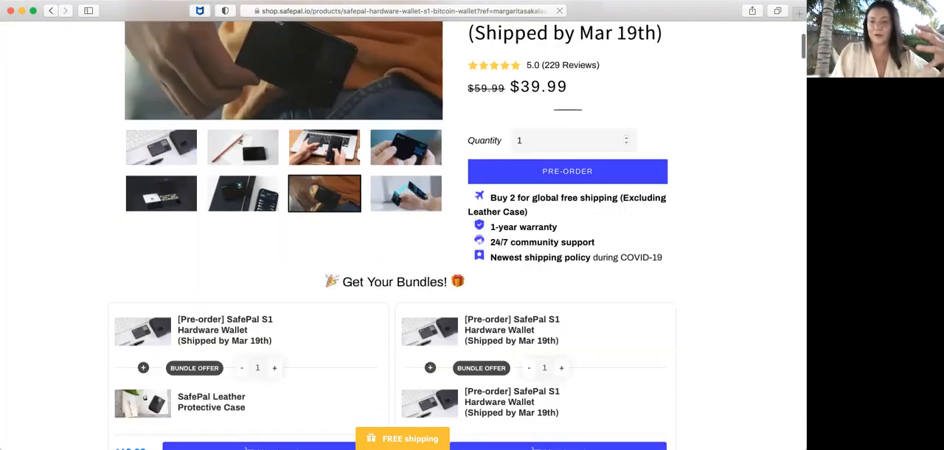
{"action": "scroll", "scroll_direction": "down", "scroll_amount": 3}
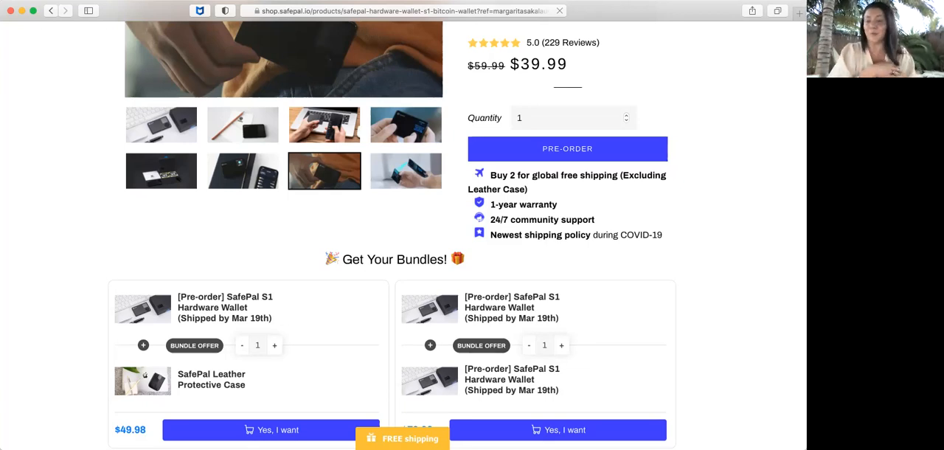
{"action": "scroll", "scroll_direction": "down", "scroll_amount": 3}
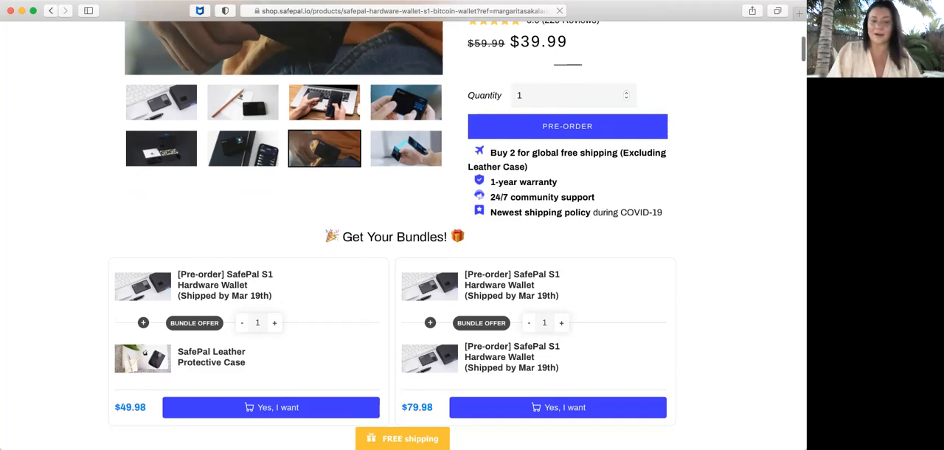
{"action": "scroll", "scroll_direction": "down", "scroll_amount": 3}
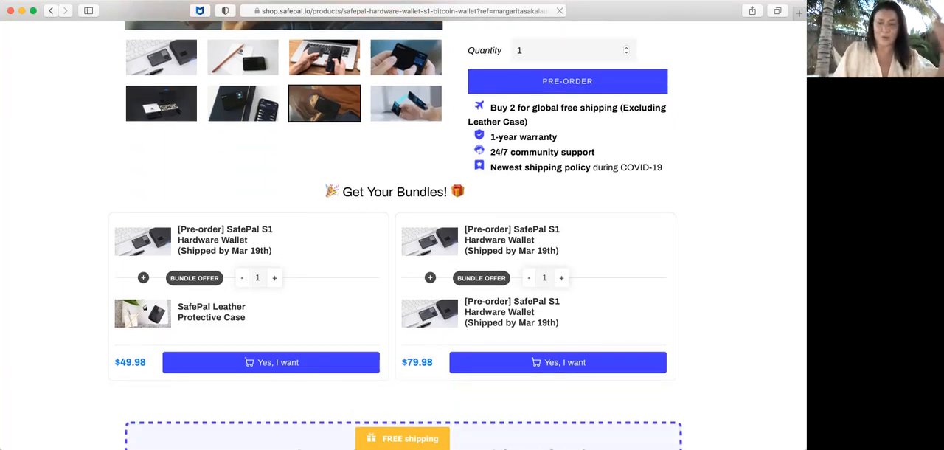
{"action": "scroll", "scroll_direction": "down", "scroll_amount": 3}
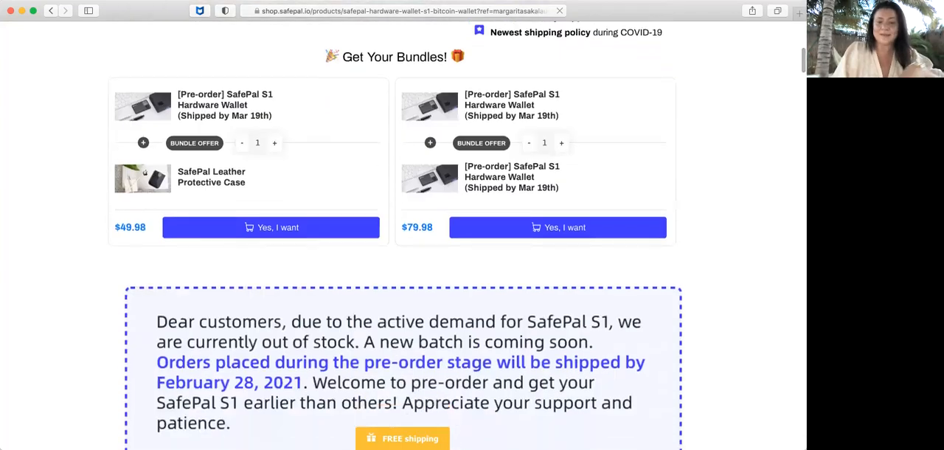
Scroll past the embedded YouTube video to 'The 1st hardware wallet invested by Binance'
{"action": "scroll", "scroll_direction": "down", "scroll_amount": 3}
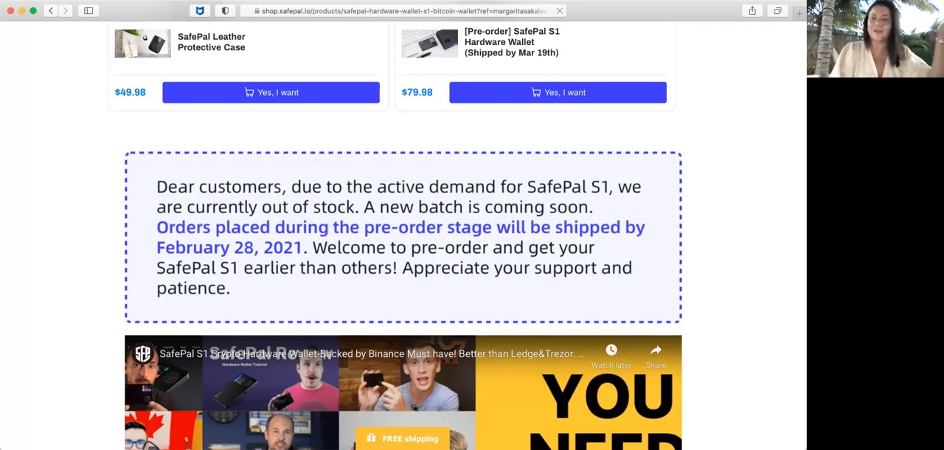
{"action": "scroll", "scroll_direction": "down", "scroll_amount": 3}
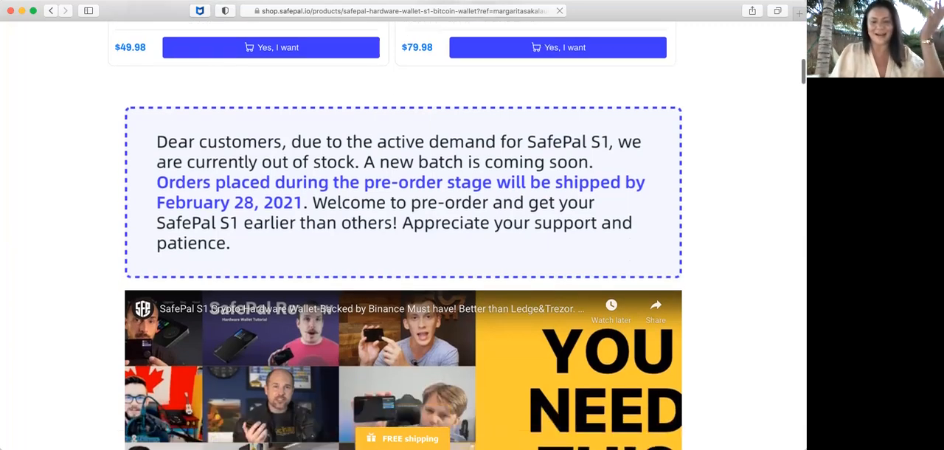
{"action": "scroll", "scroll_direction": "down", "scroll_amount": 3}
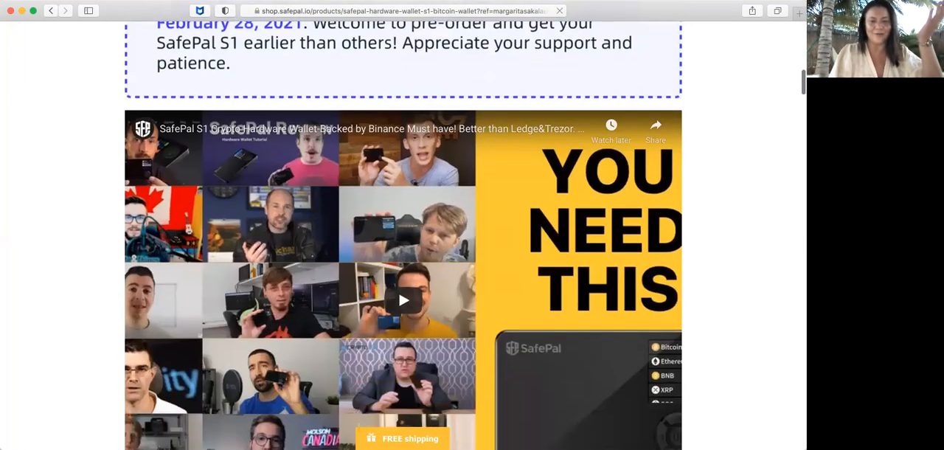
{"action": "scroll", "scroll_direction": "down", "scroll_amount": 3}
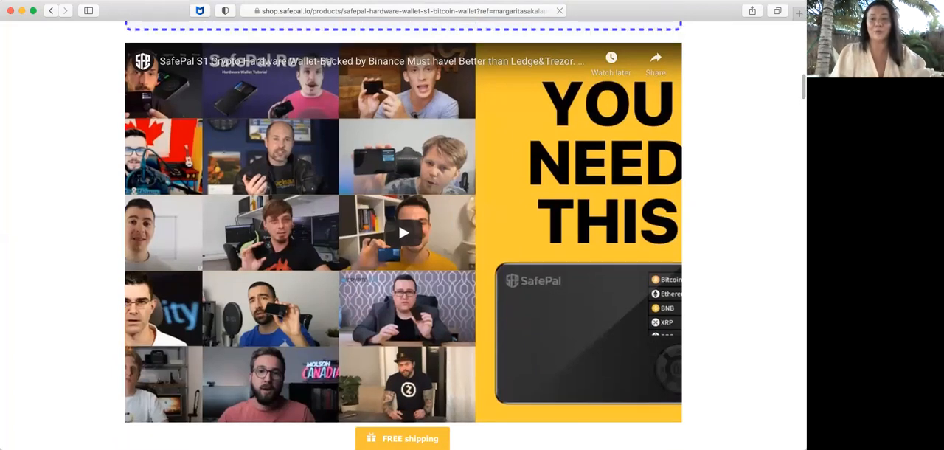
{"action": "scroll", "scroll_direction": "down", "scroll_amount": 3}
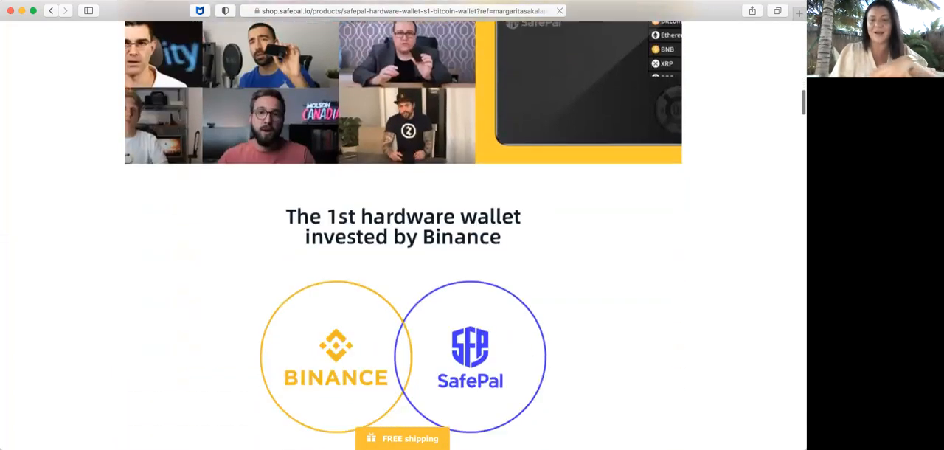
Scroll past 'Always secure and protected' to the 100% offline air-gapped signing panel
{"action": "scroll", "scroll_direction": "down", "scroll_amount": 3}
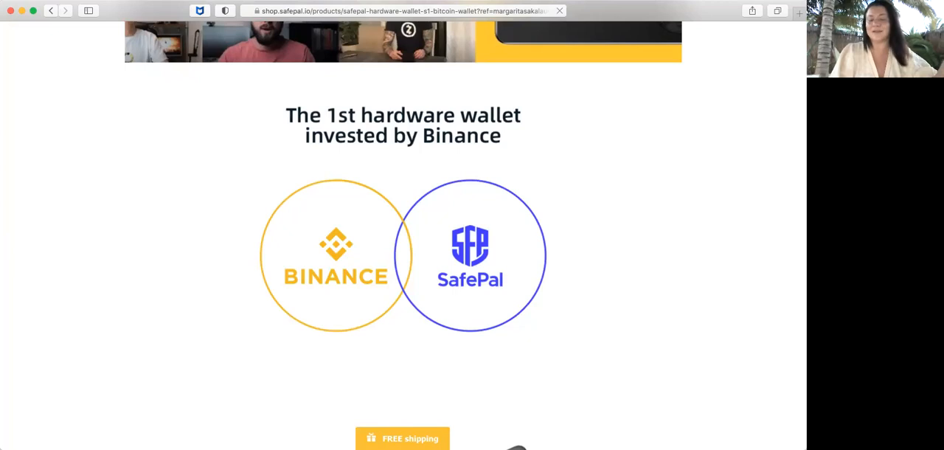
{"action": "scroll", "scroll_direction": "down", "scroll_amount": 3}
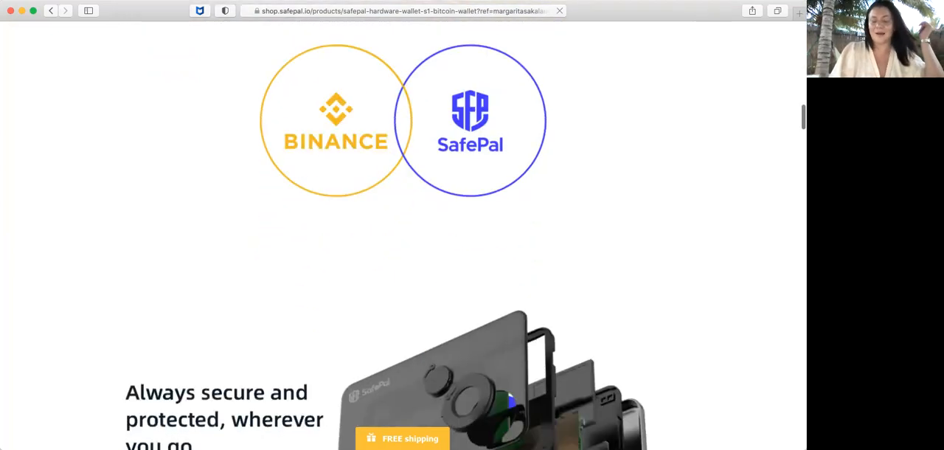
{"action": "scroll", "scroll_direction": "down", "scroll_amount": 3}
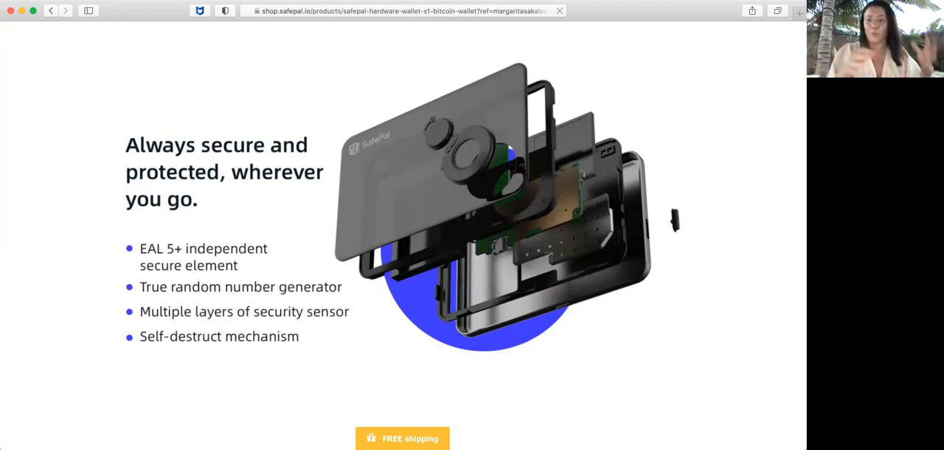
{"action": "scroll", "scroll_direction": "down", "scroll_amount": 3}
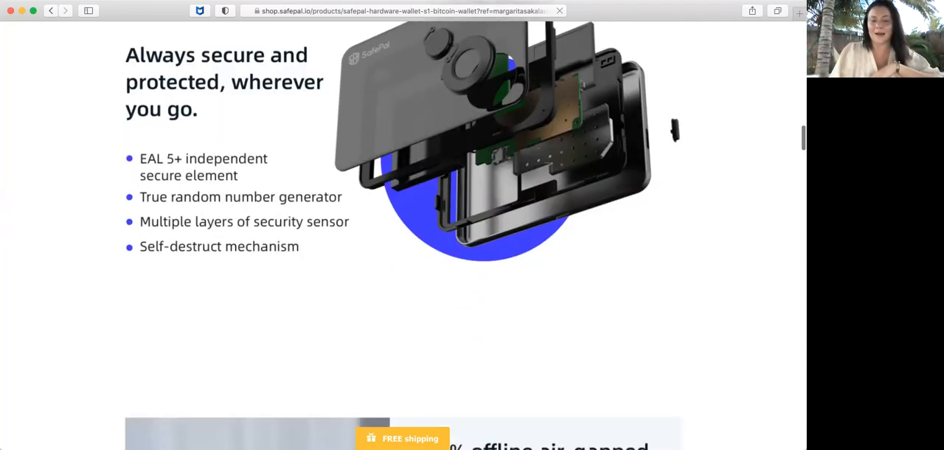
{"action": "scroll", "scroll_direction": "down", "scroll_amount": 3}
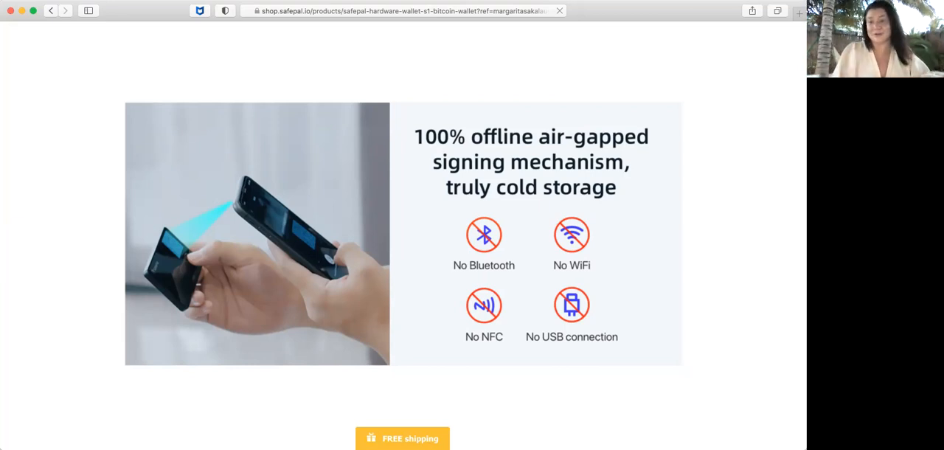
Scroll past the ERC20/BEP2/NEP5 token cards to 'You are good to go anywhere, anytime.'
{"action": "scroll", "scroll_direction": "down", "scroll_amount": 3}
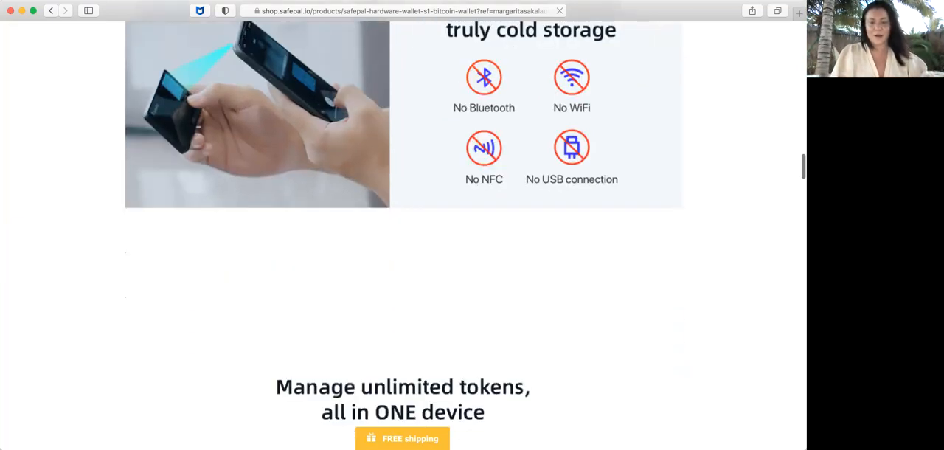
{"action": "scroll", "scroll_direction": "down", "scroll_amount": 3}
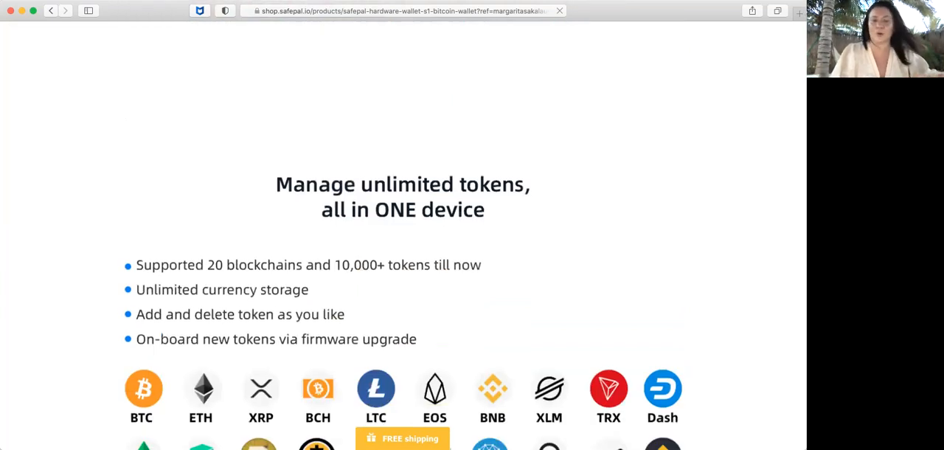
{"action": "scroll", "scroll_direction": "down", "scroll_amount": 3}
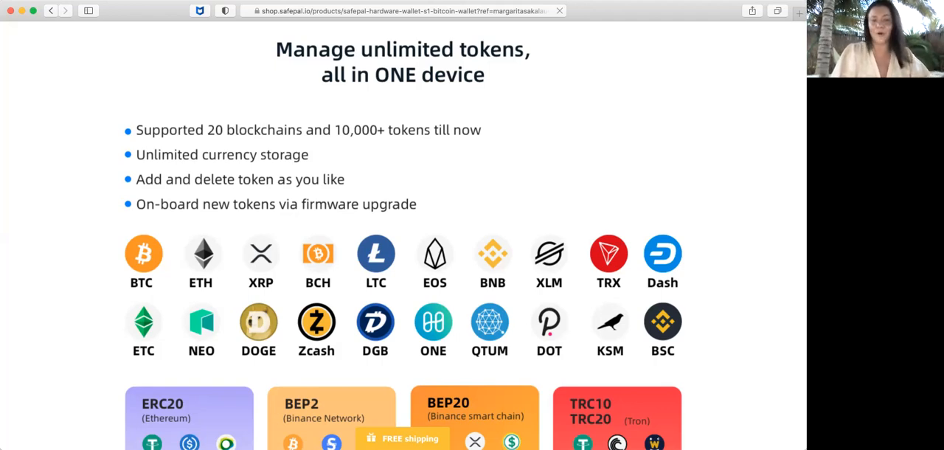
{"action": "scroll", "scroll_direction": "down", "scroll_amount": 3}
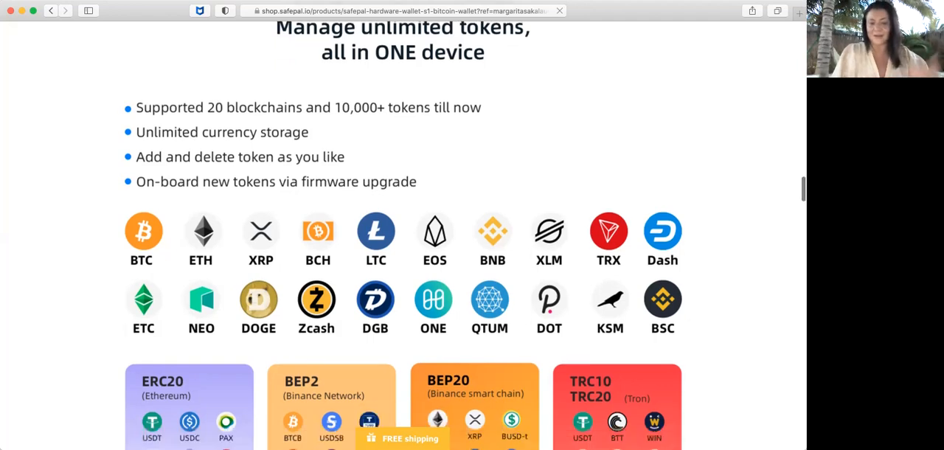
{"action": "scroll", "scroll_direction": "down", "scroll_amount": 3}
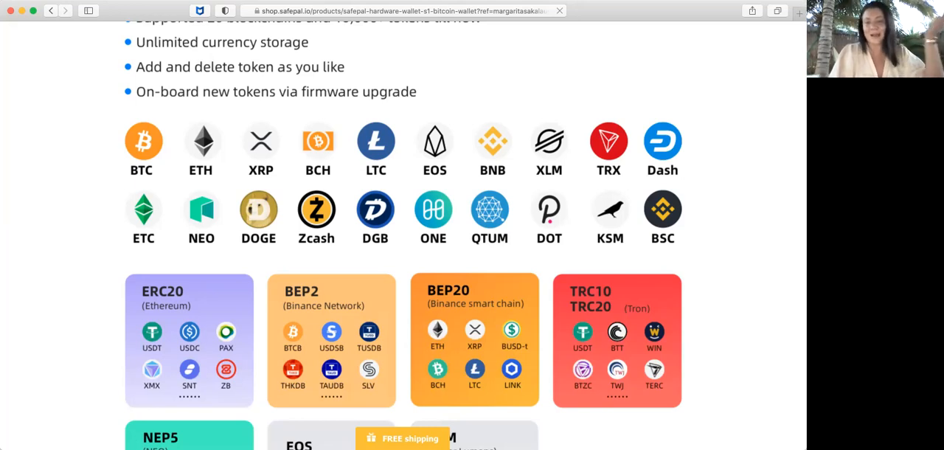
{"action": "scroll", "scroll_direction": "down", "scroll_amount": 3}
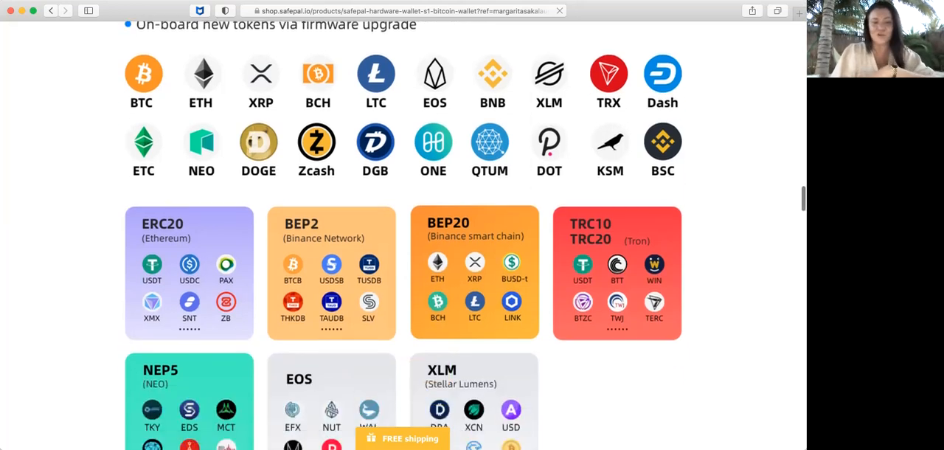
{"action": "scroll", "scroll_direction": "down", "scroll_amount": 3}
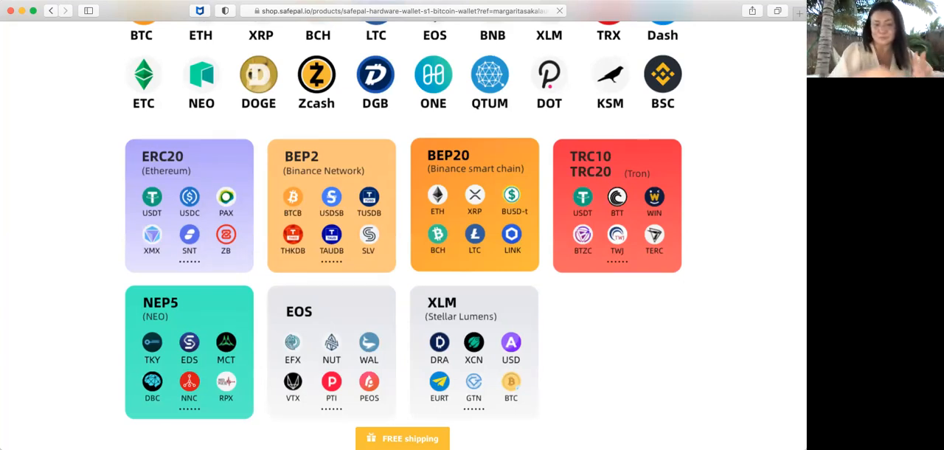
{"action": "scroll", "scroll_direction": "down", "scroll_amount": 3}
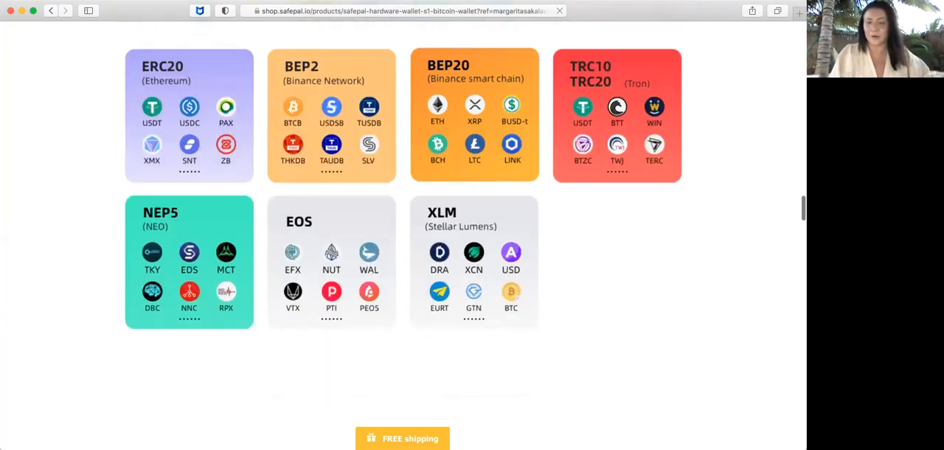
{"action": "scroll", "scroll_direction": "down", "scroll_amount": 3}
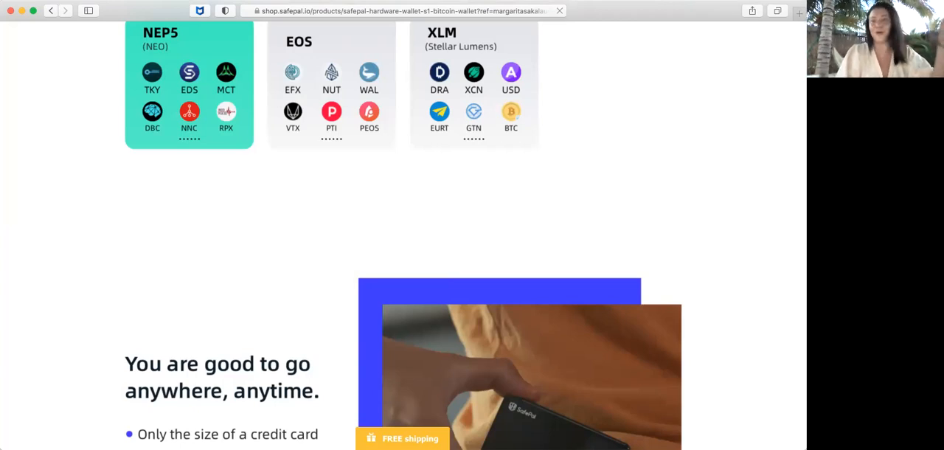
Scroll past the credit-card-size bullet list to the 'What's inside the box' heading
{"action": "scroll", "scroll_direction": "down", "scroll_amount": 3}
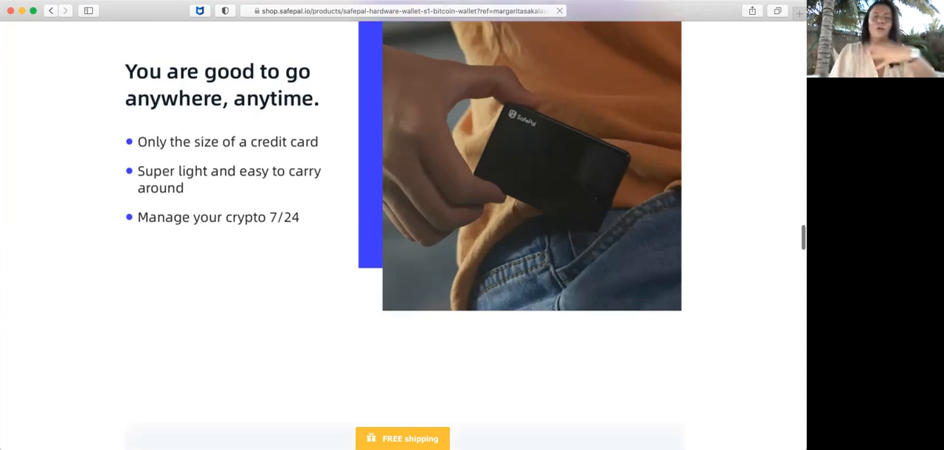
{"action": "scroll", "scroll_direction": "down", "scroll_amount": 3}
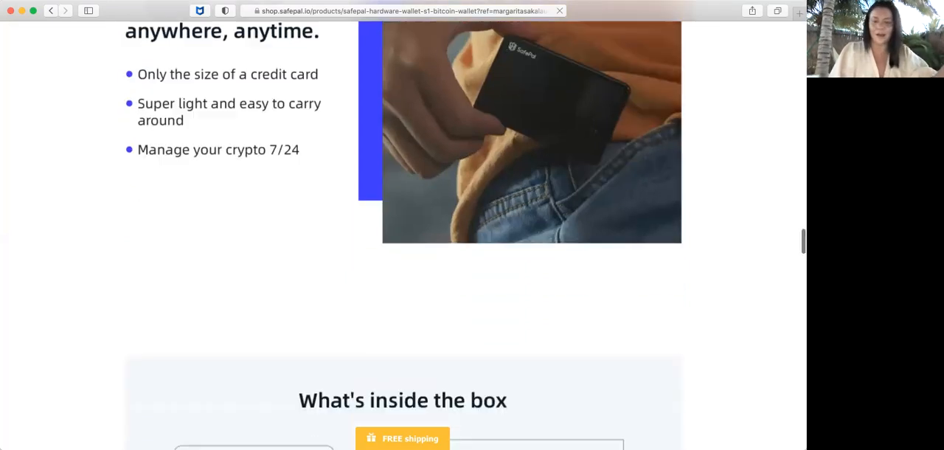
Scroll through the box contents list to the Specifications section and device diagram
{"action": "scroll", "scroll_direction": "down", "scroll_amount": 3}
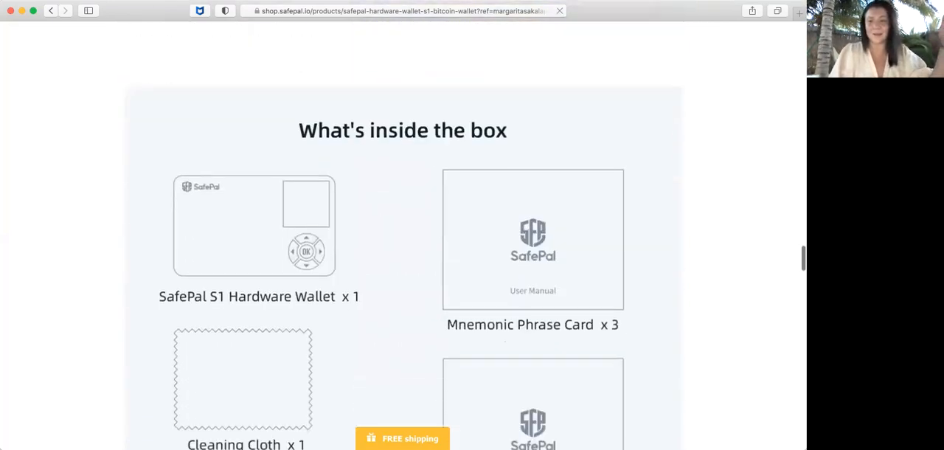
{"action": "scroll", "scroll_direction": "down", "scroll_amount": 3}
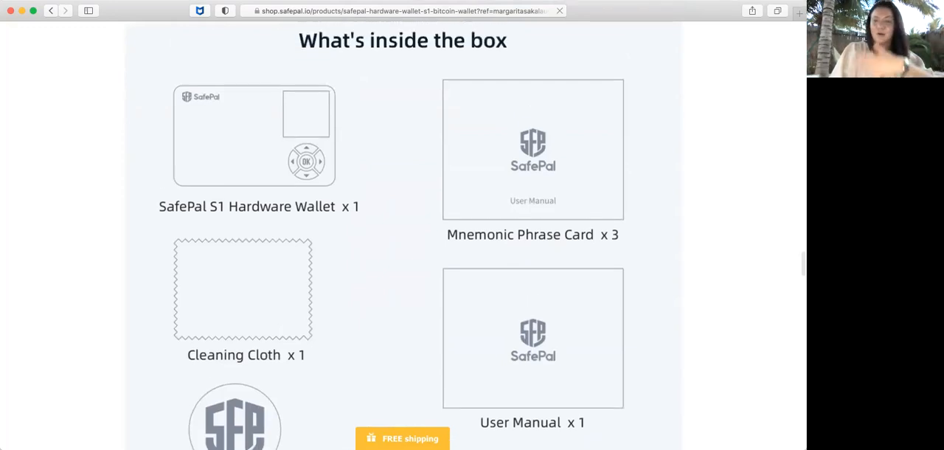
{"action": "scroll", "scroll_direction": "down", "scroll_amount": 3}
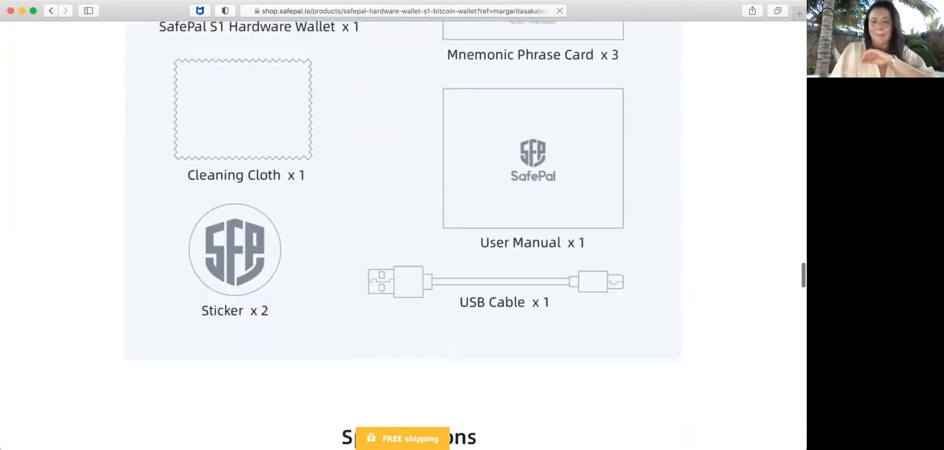
{"action": "scroll", "scroll_direction": "down", "scroll_amount": 3}
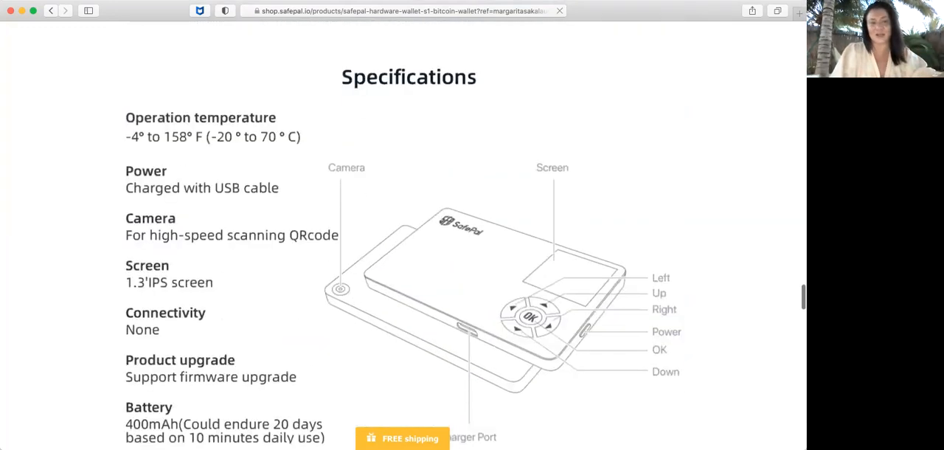
{"action": "scroll", "scroll_direction": "down", "scroll_amount": 3}
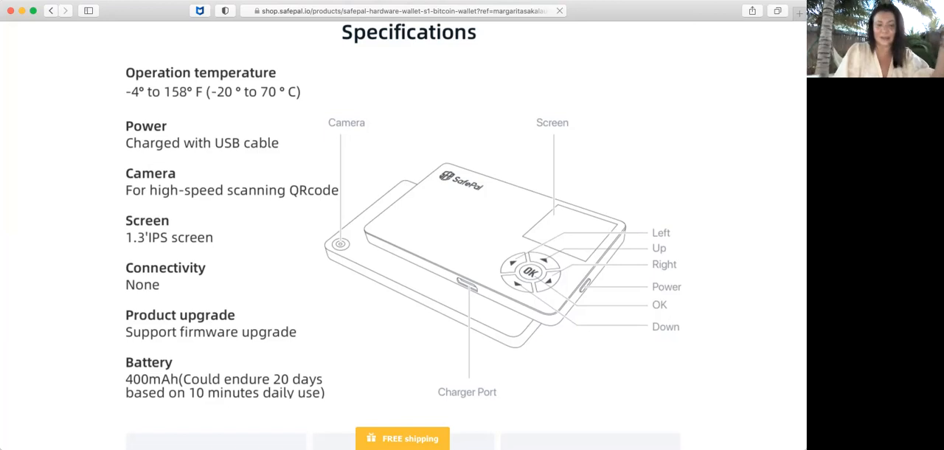
{"action": "scroll", "scroll_direction": "down", "scroll_amount": 3}
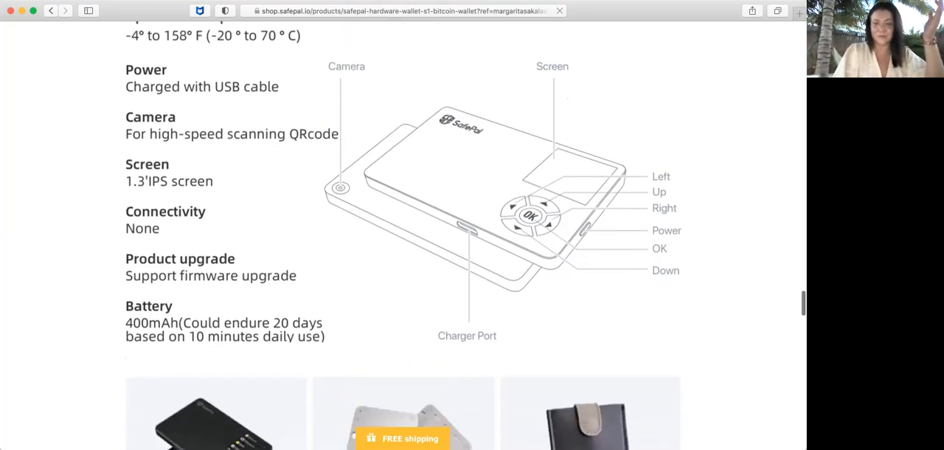
Scroll past the S1, Cypher and Leather Case Order Now cards into Reviews (229)
{"action": "scroll", "scroll_direction": "down", "scroll_amount": 3}
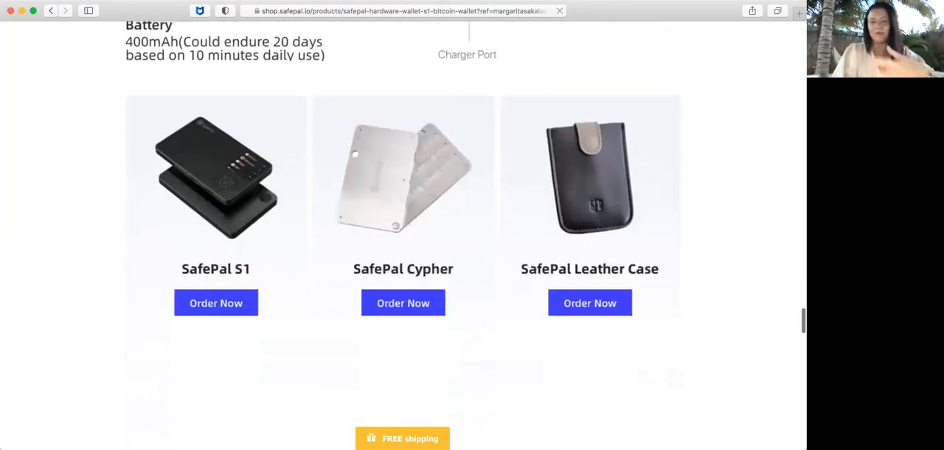
{"action": "scroll", "scroll_direction": "down", "scroll_amount": 3}
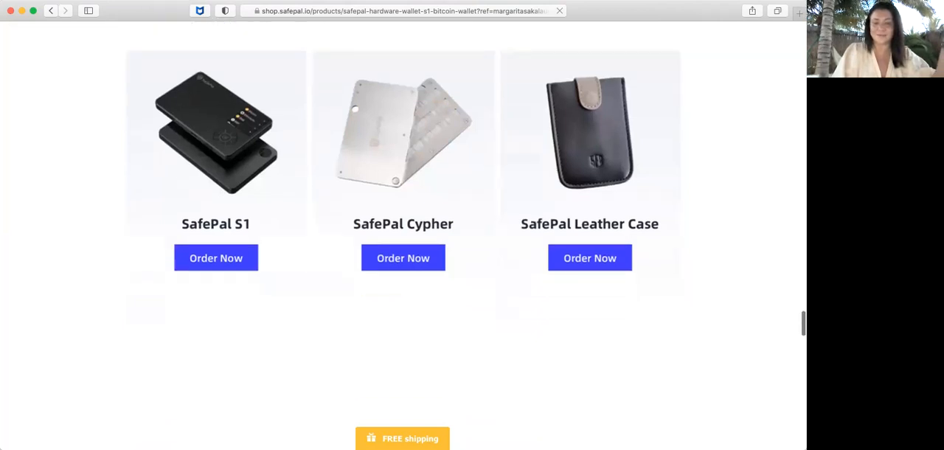
{"action": "scroll", "scroll_direction": "down", "scroll_amount": 3}
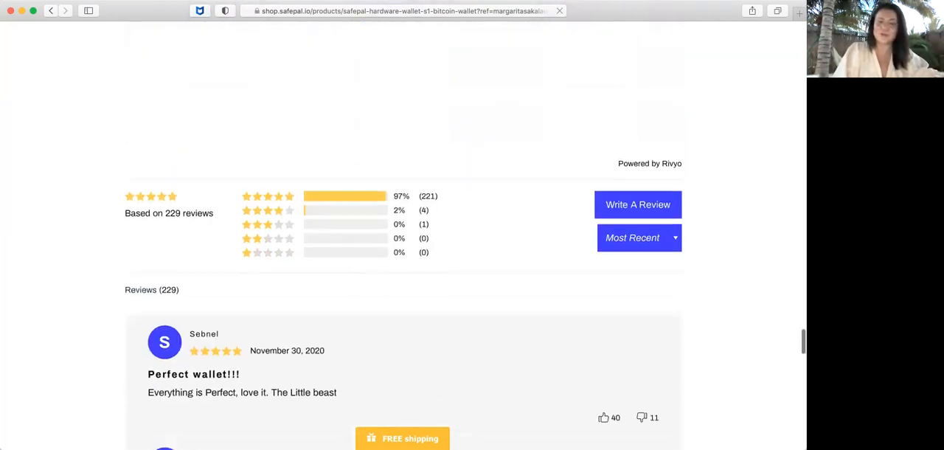
{"action": "scroll", "scroll_direction": "down", "scroll_amount": 3}
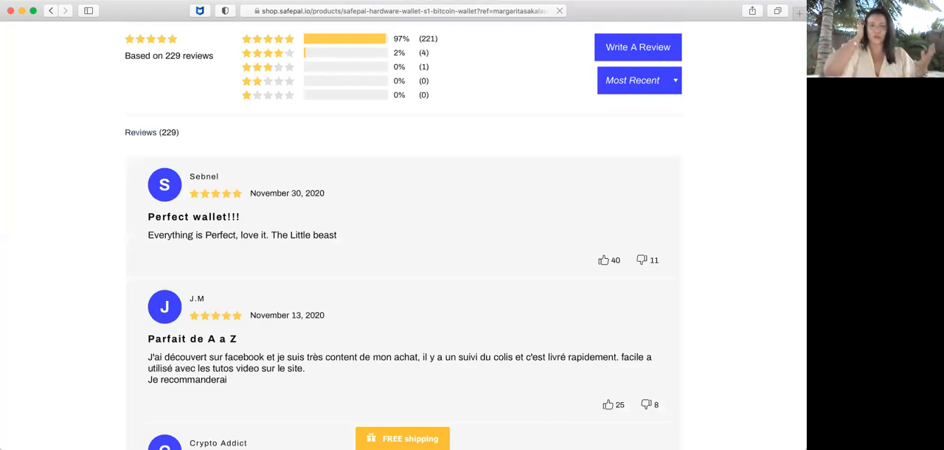
{"action": "scroll", "scroll_direction": "down", "scroll_amount": 3}
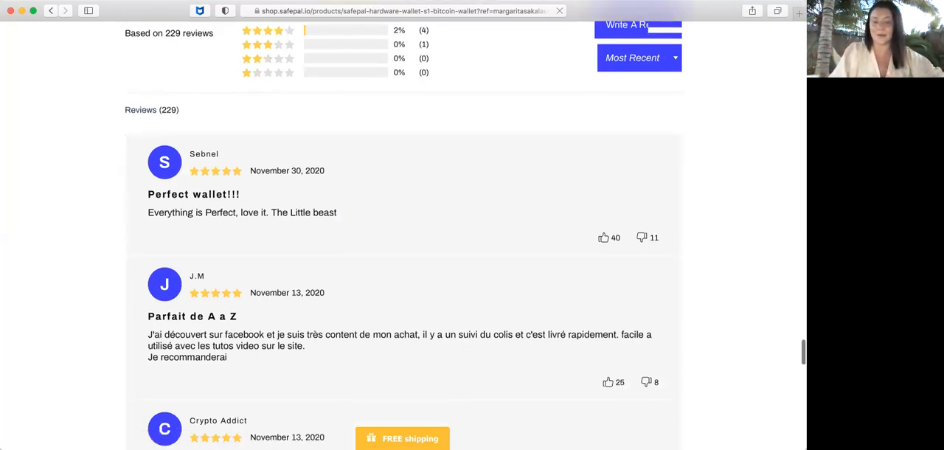
{"action": "scroll", "scroll_direction": "down", "scroll_amount": 3}
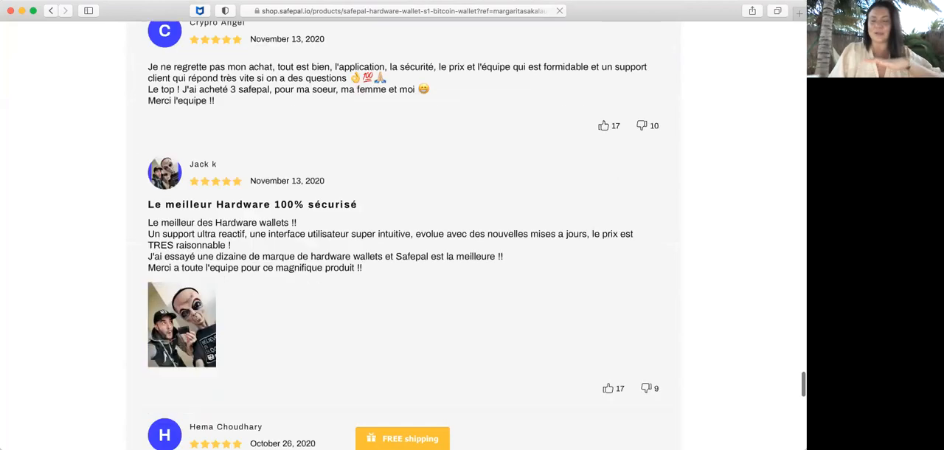
Scroll to 'We get asked these a lot', the Back to the top button and payment icons
{"action": "scroll", "scroll_direction": "down", "scroll_amount": 3}
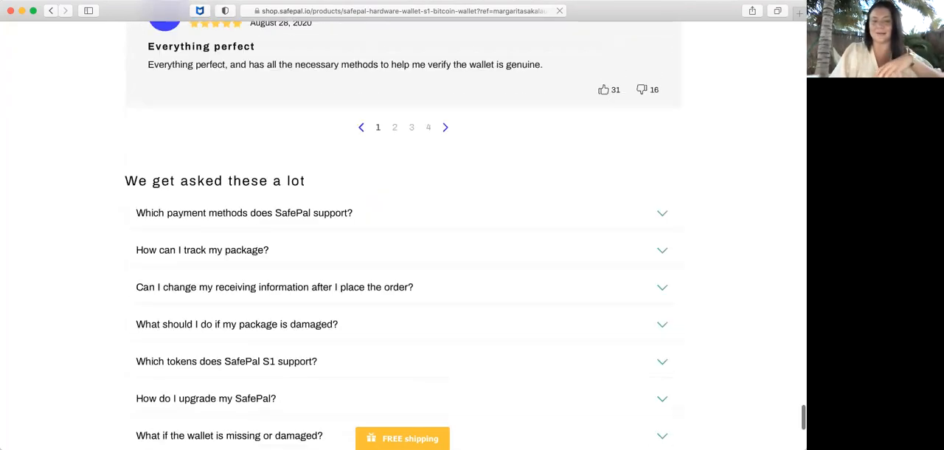
{"action": "scroll", "scroll_direction": "down", "scroll_amount": 3}
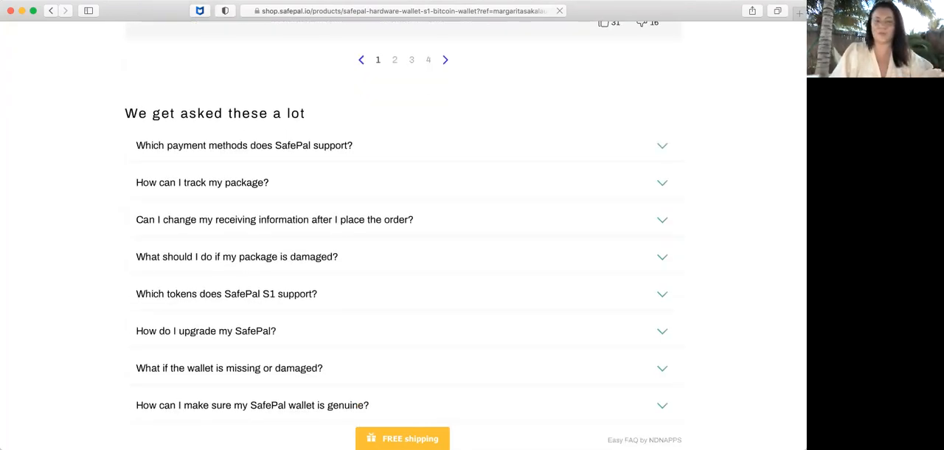
{"action": "scroll", "scroll_direction": "down", "scroll_amount": 3}
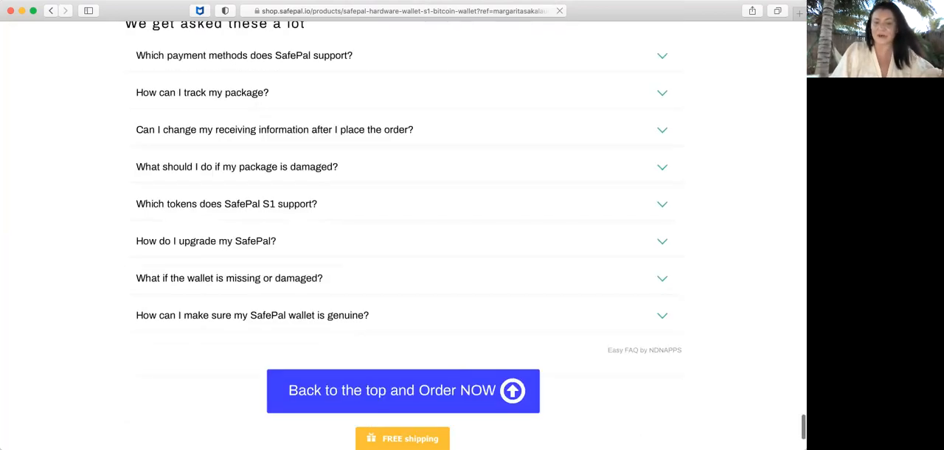
{"action": "scroll", "scroll_direction": "down", "scroll_amount": 3}
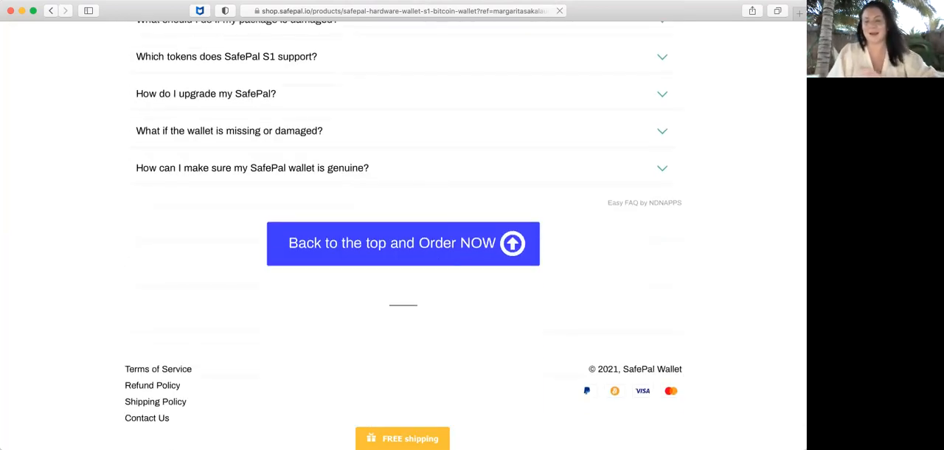
{"action": "mouse_move", "coordinate": [581, 404]}
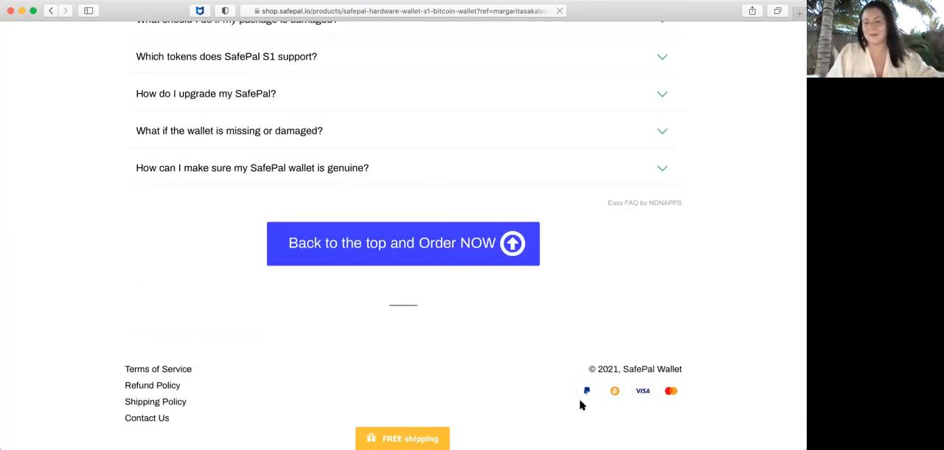
{"action": "mouse_move", "coordinate": [607, 400]}
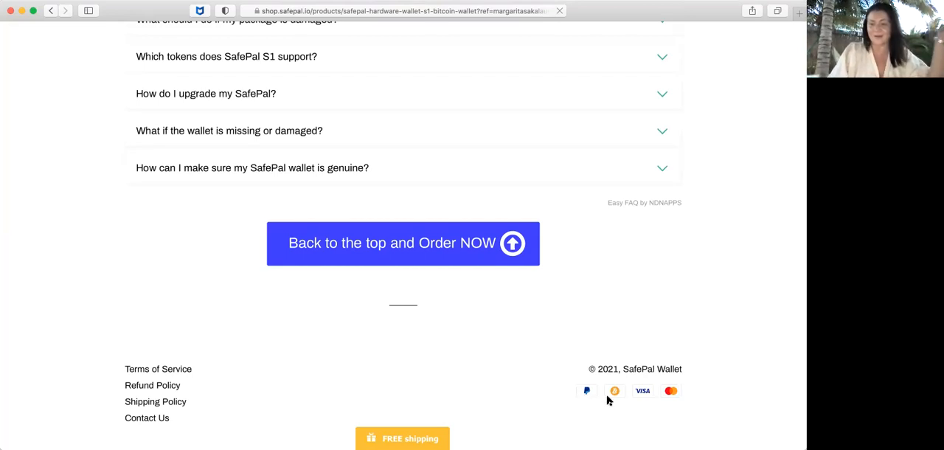
{"action": "mouse_move", "coordinate": [650, 400]}
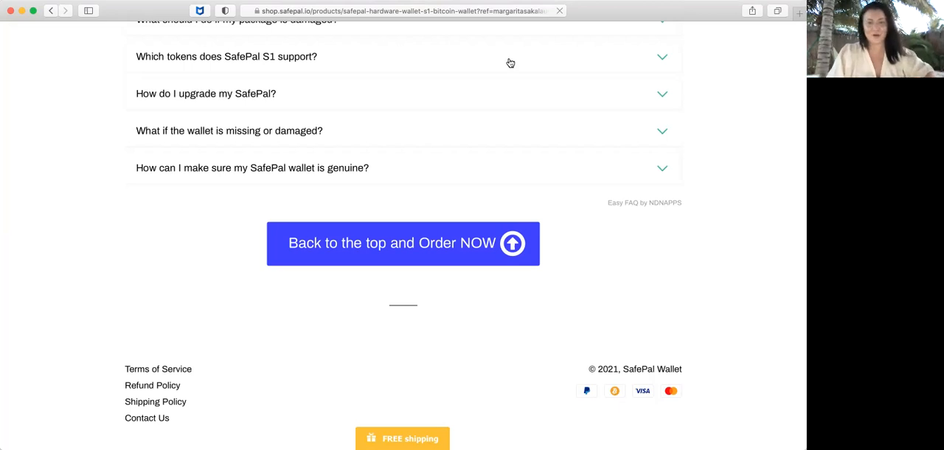
{"action": "mouse_move", "coordinate": [385, 36]}
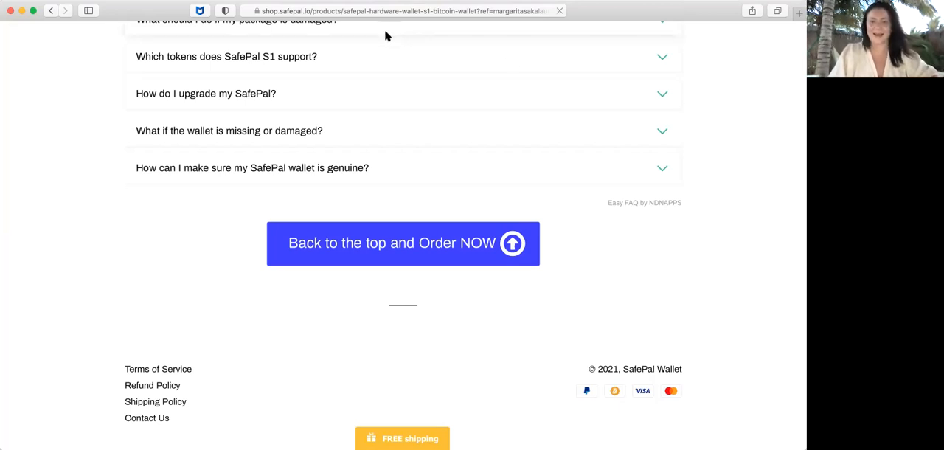
{"action": "mouse_move", "coordinate": [486, 25]}
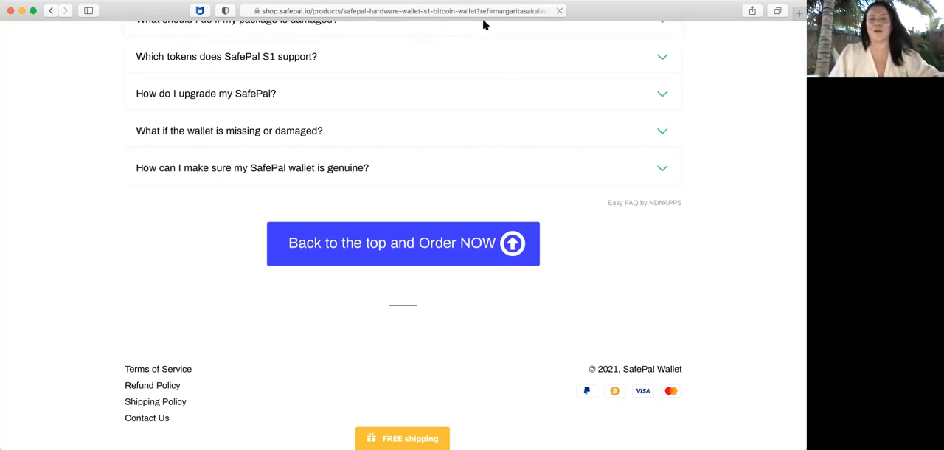